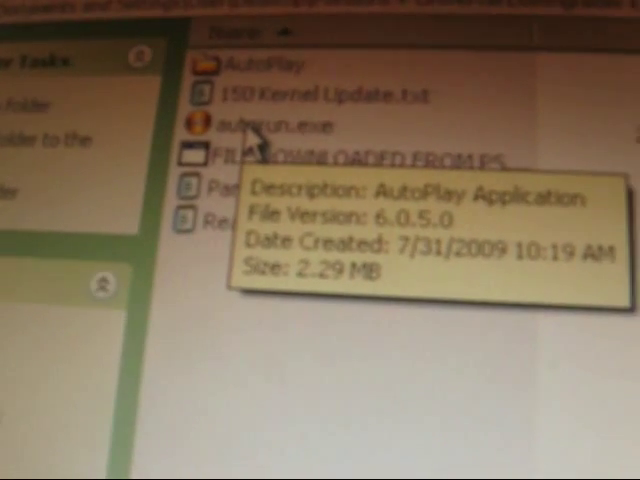
# Launch autorun.exe from the Pandora installer folder via its context menu
pyautogui.rightClick(255, 124)
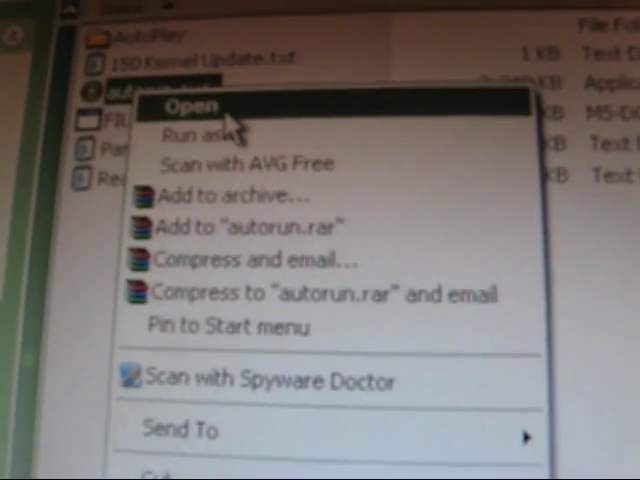
pyautogui.click(197, 108)
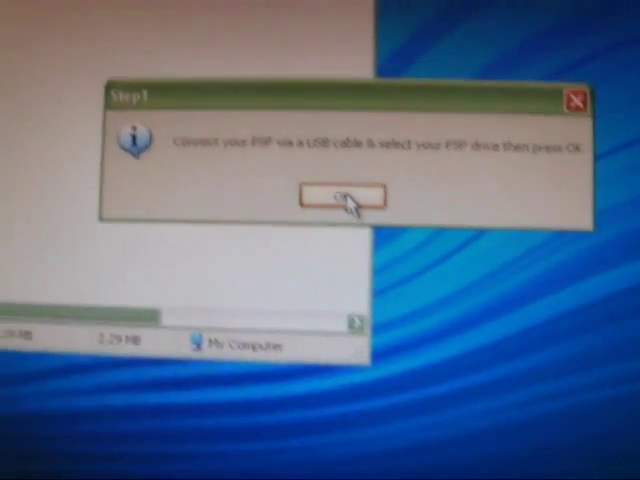
# Select Removable Disk (F:) as the PSP drive and proceed to Step 2
pyautogui.click(348, 197)
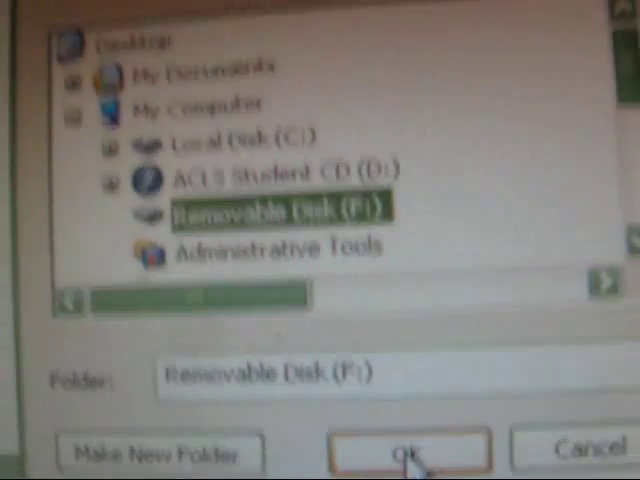
pyautogui.click(408, 452)
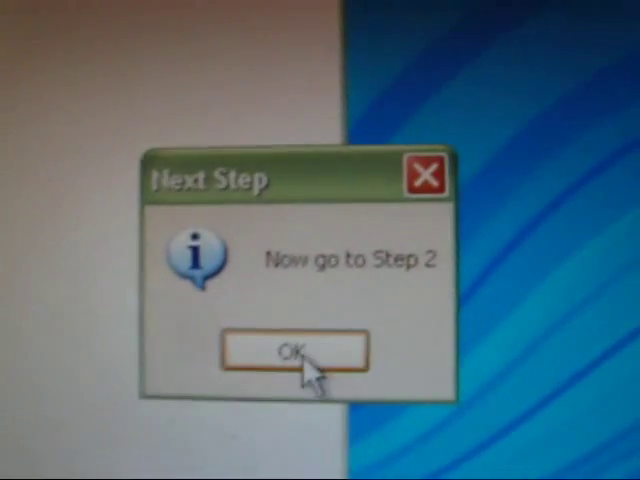
pyautogui.click(288, 349)
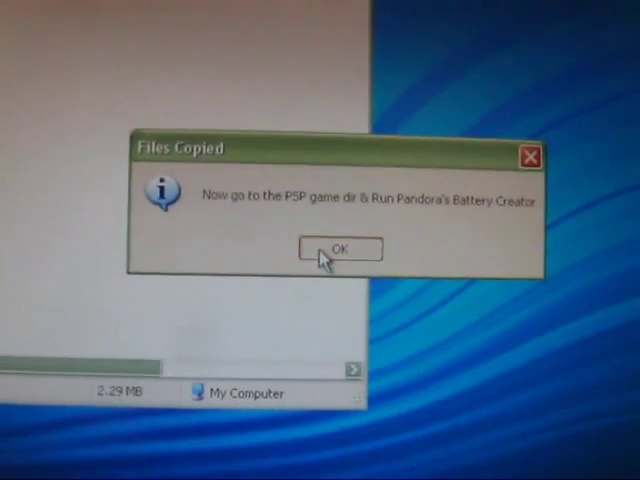
# Dismiss Files Copied, exit the Pandora installer, and close the Goodbye message
pyautogui.click(339, 249)
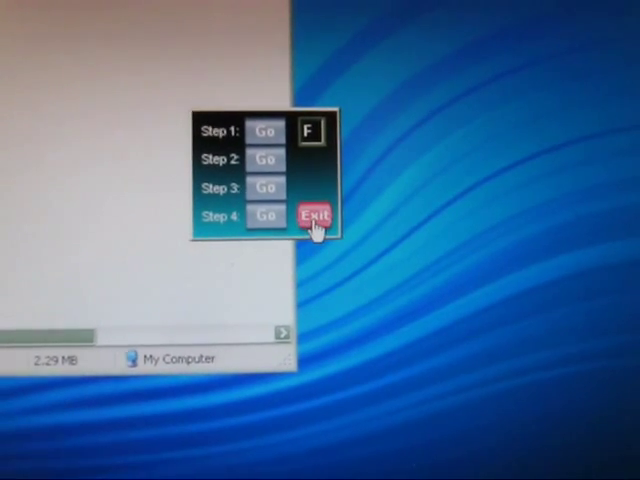
pyautogui.click(316, 215)
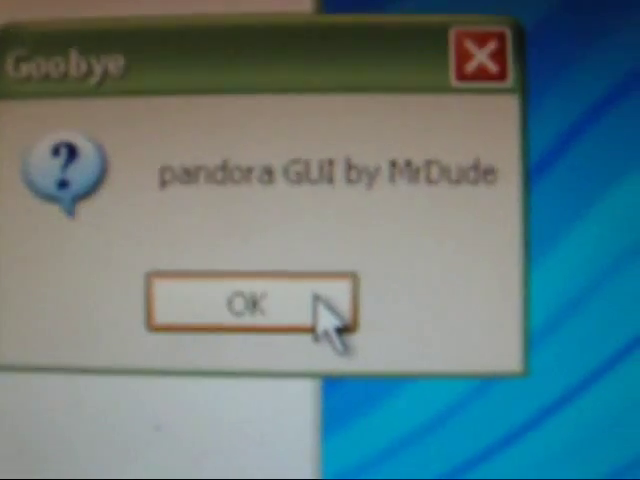
pyautogui.click(243, 305)
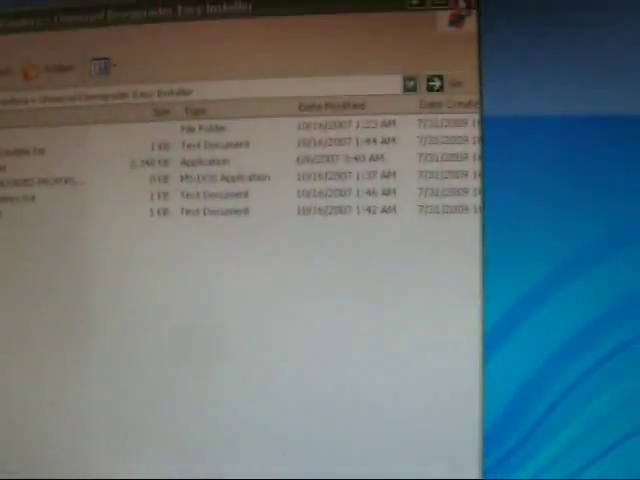